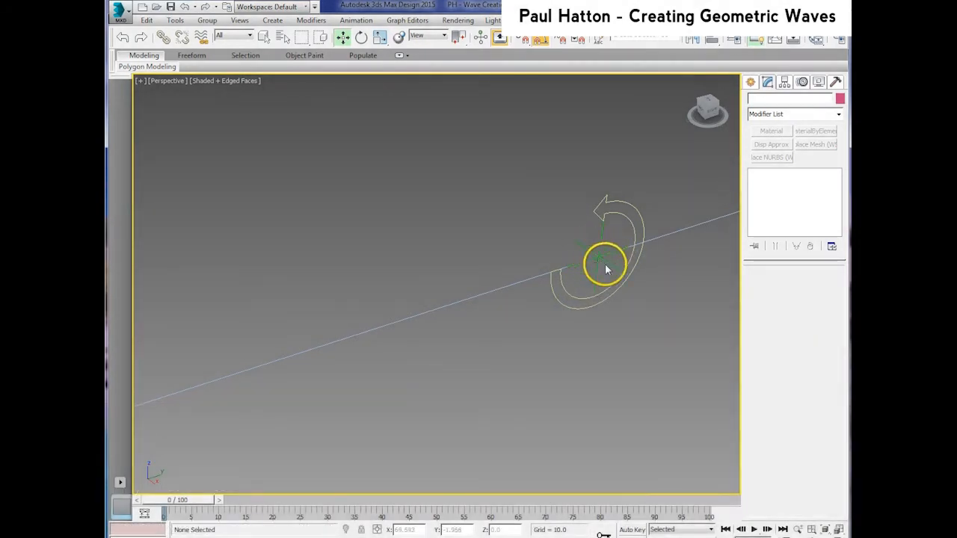
Select the point helper sitting on the control spline in the Perspective viewport.
drag(606, 270, 604, 247)
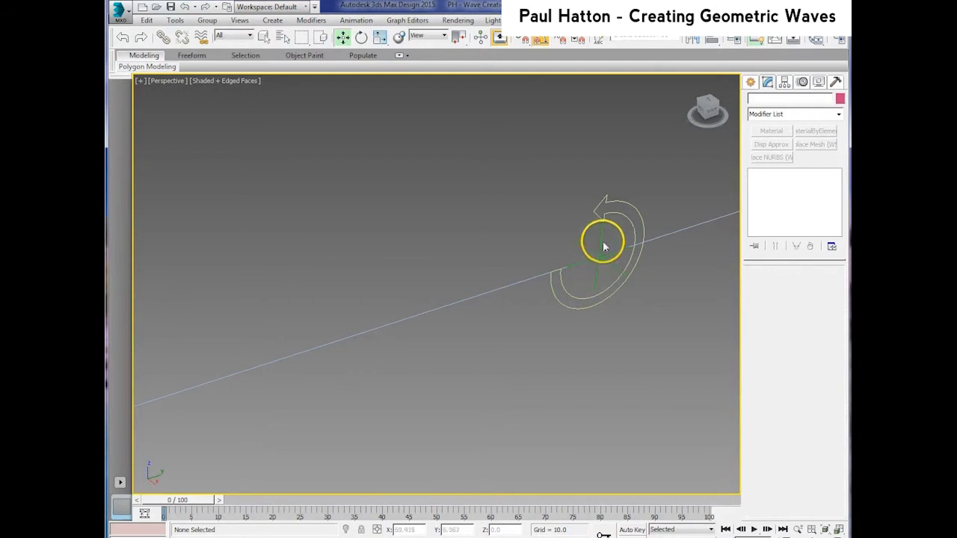
click(356, 21)
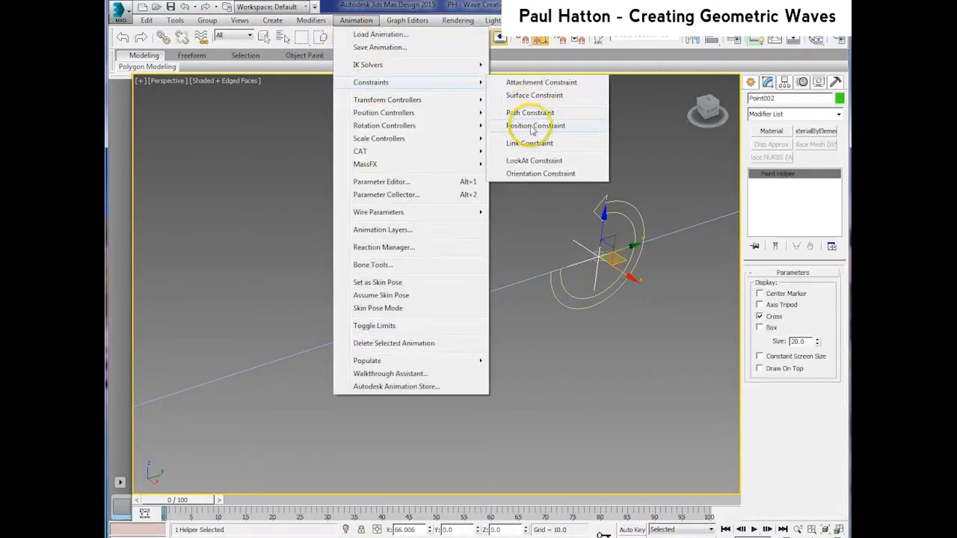
Apply a Path Constraint so the point helper follows the control spline.
click(535, 125)
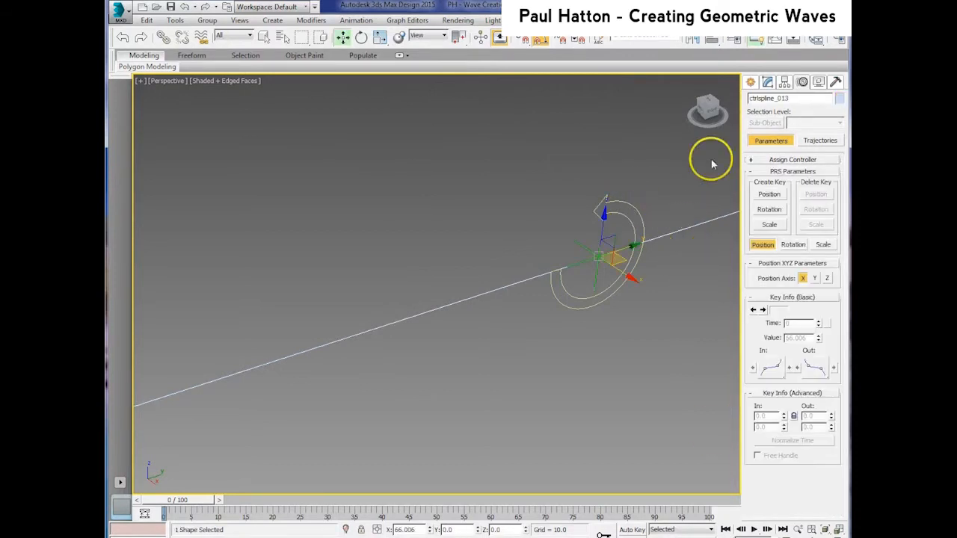
Add a Spline Select modifier to the wave spline from the Modifier List.
click(767, 82)
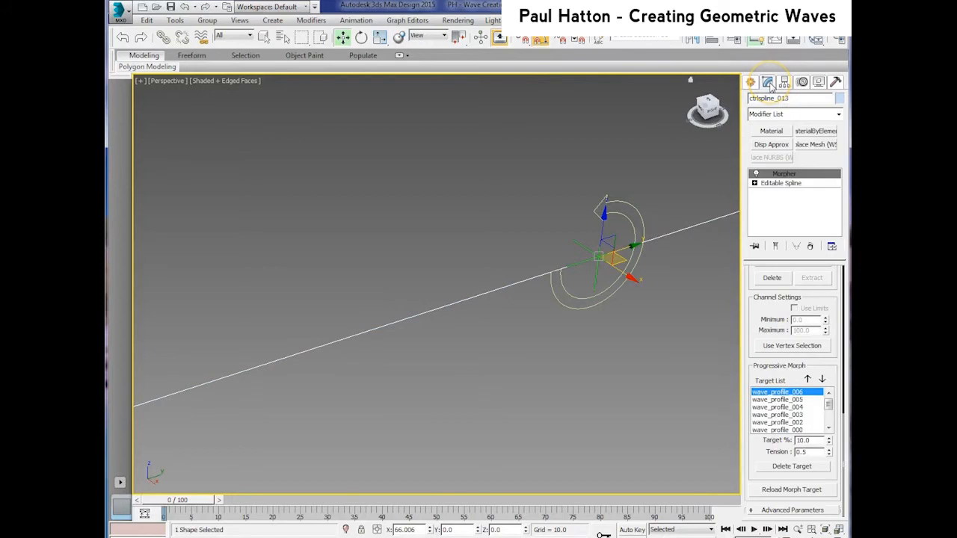
mouse_move(784, 120)
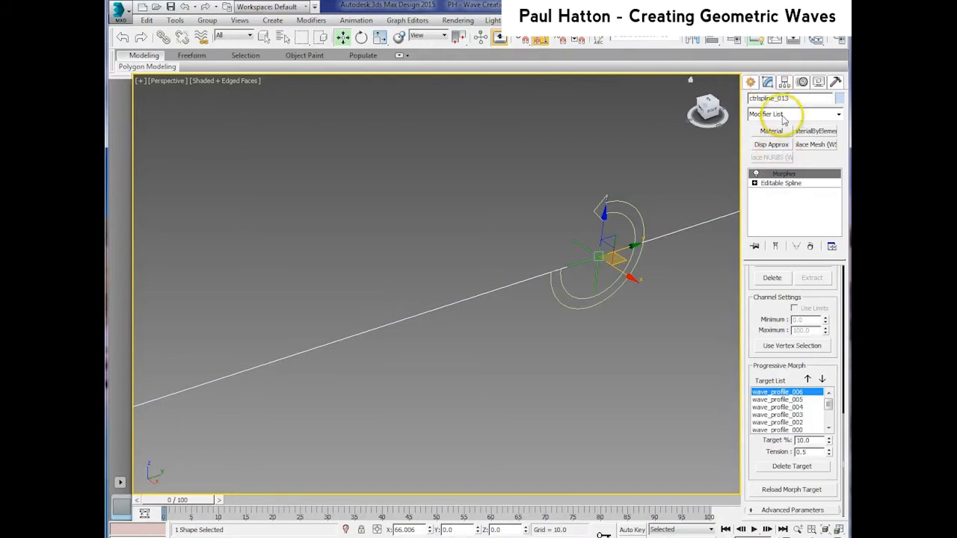
click(837, 114)
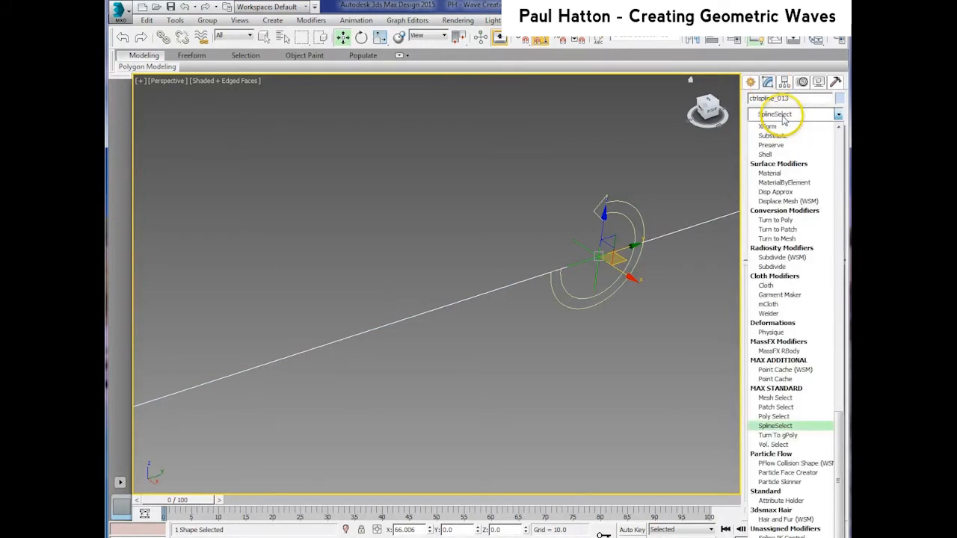
click(775, 424)
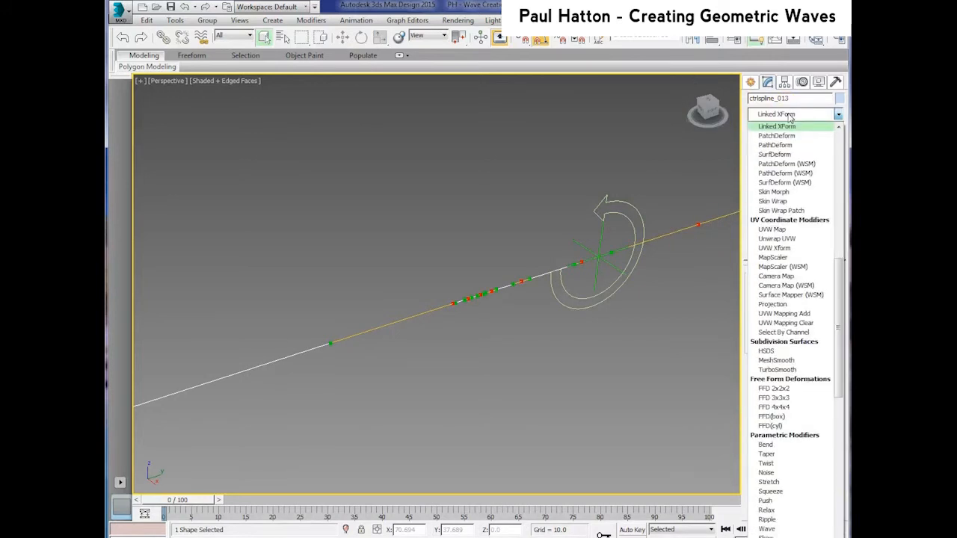
Add Linked XForm controlled by the Point helper, a second Spline Select above it, and deselect all.
click(776, 125)
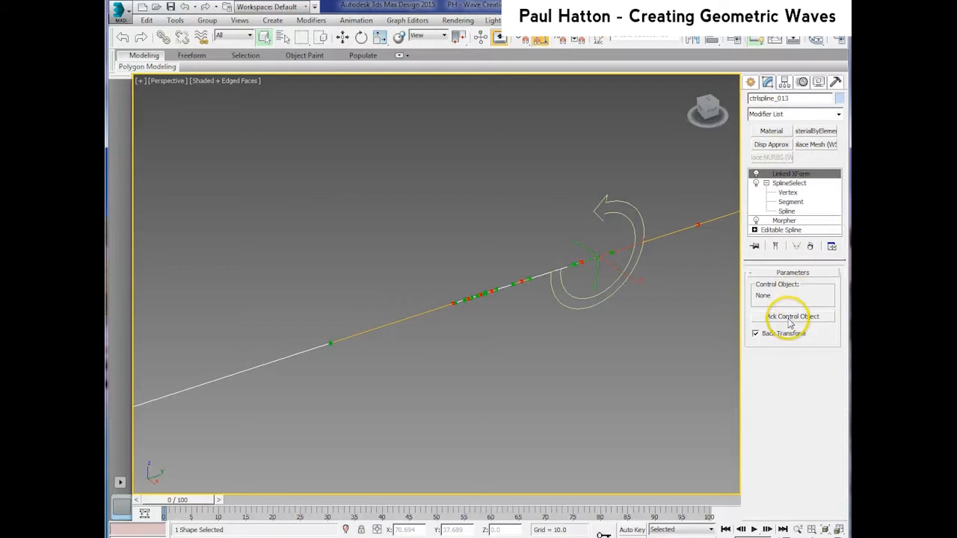
click(793, 317)
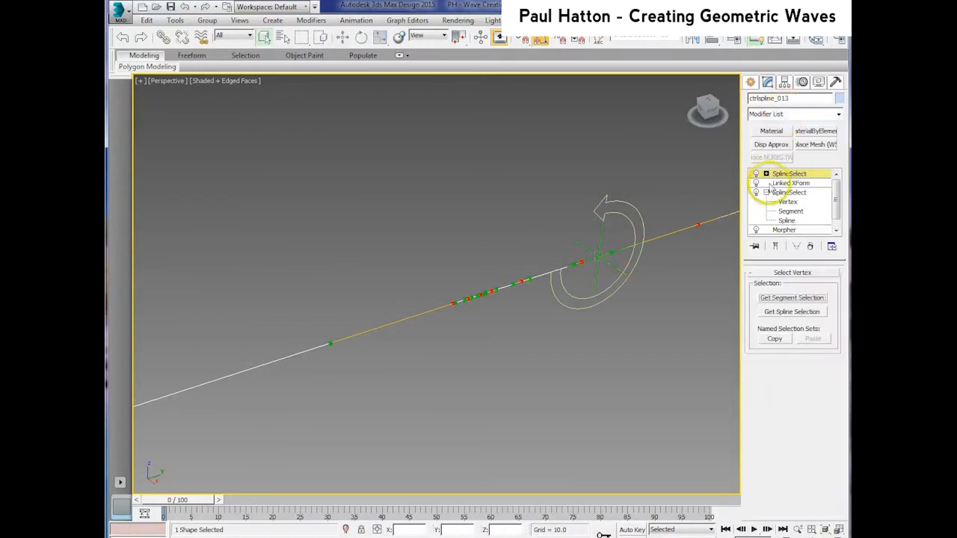
click(789, 173)
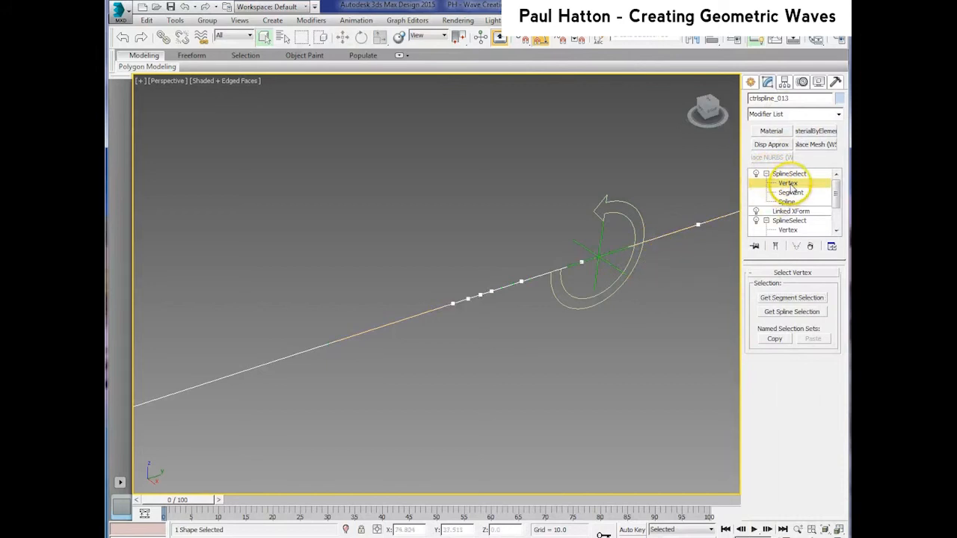
click(664, 209)
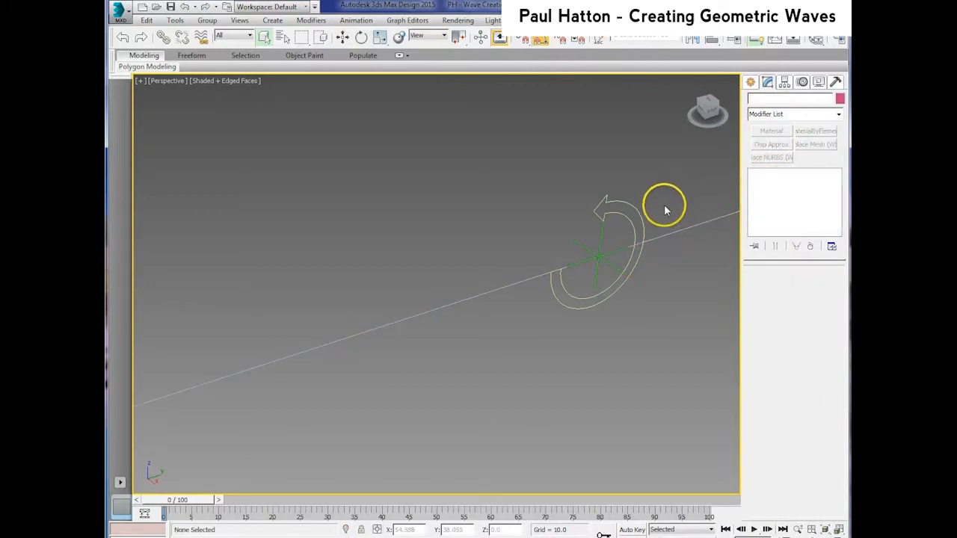
mouse_move(550, 240)
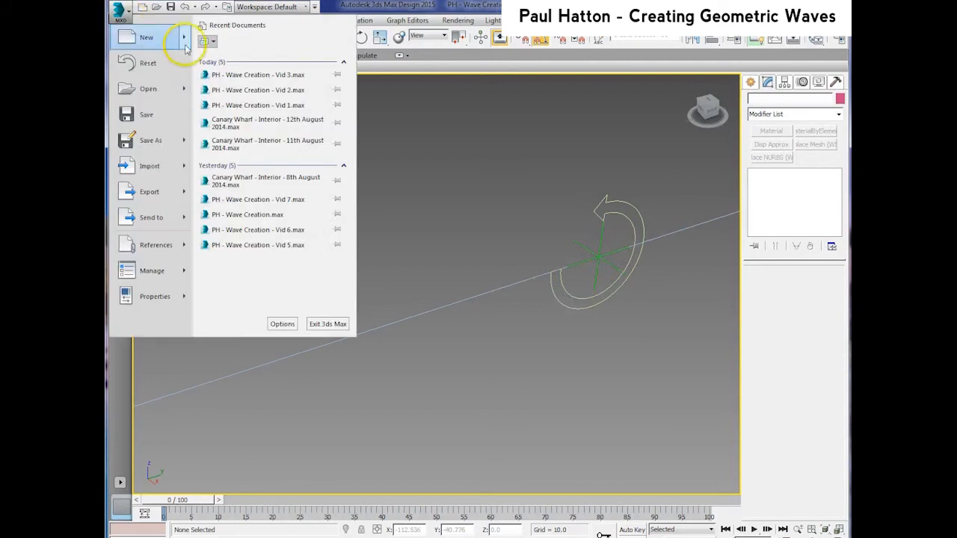
Load a recent saved wave scene, choosing Don't Save for the current changes.
click(147, 37)
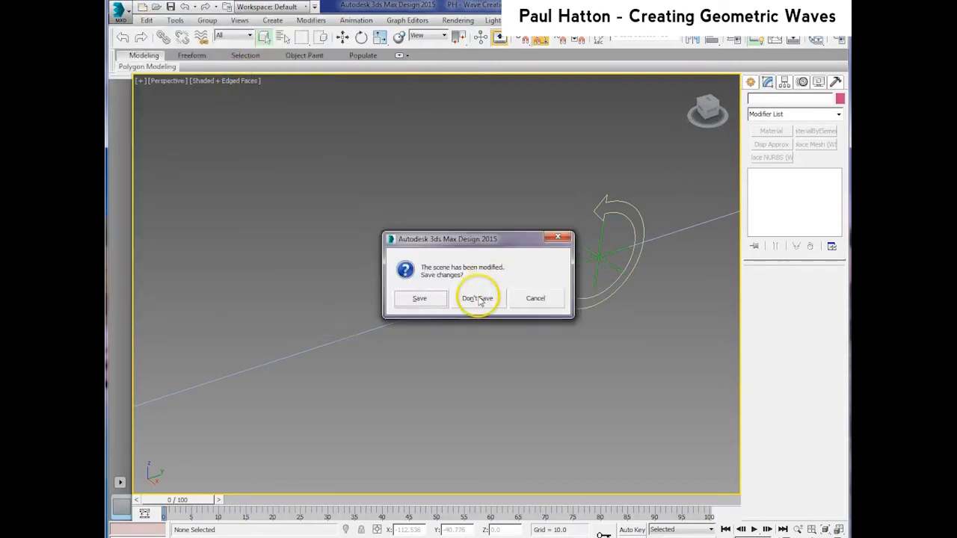
click(477, 299)
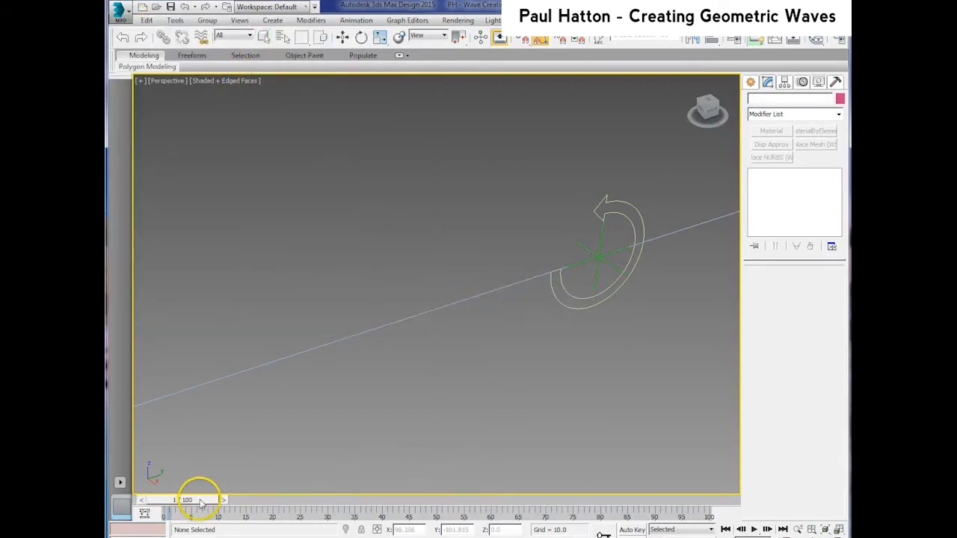
Scrub the time slider forward so the wave forms along the spline as the helper travels.
drag(187, 500, 531, 499)
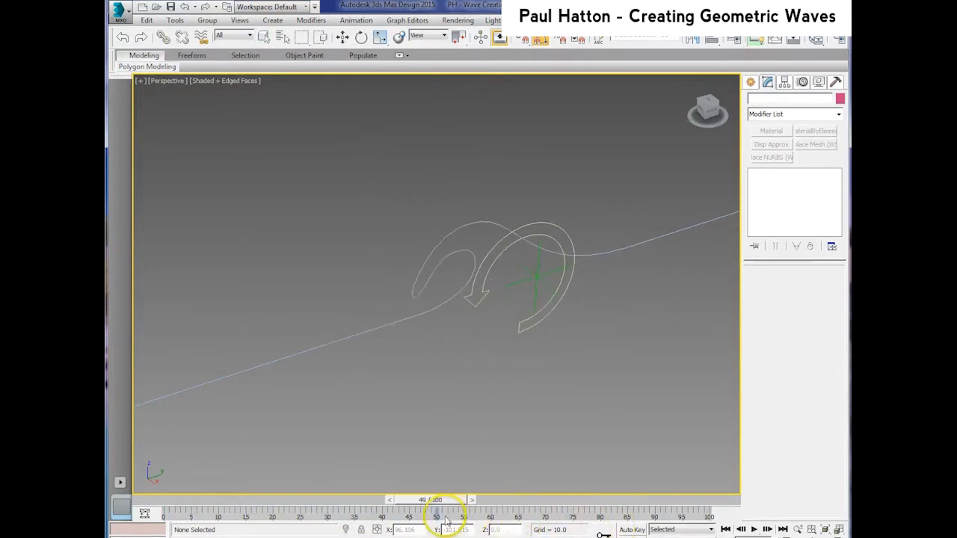
drag(437, 515, 449, 515)
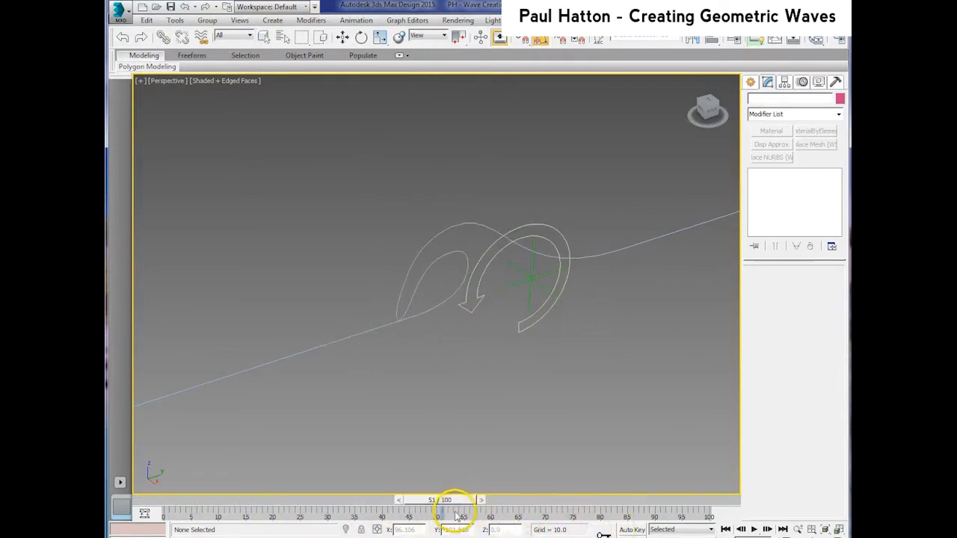